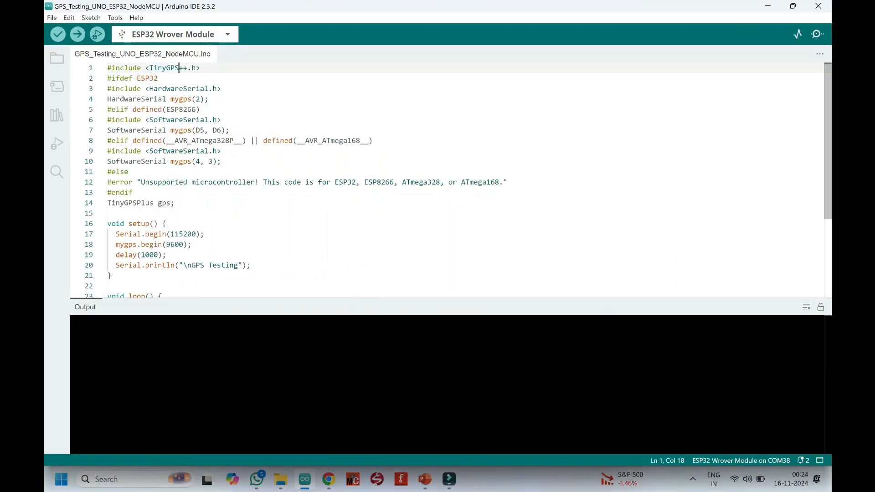
# Copy 'TinyGPS' from the include line and search the Library Manager for it.
pyautogui.rightClick(165, 67)
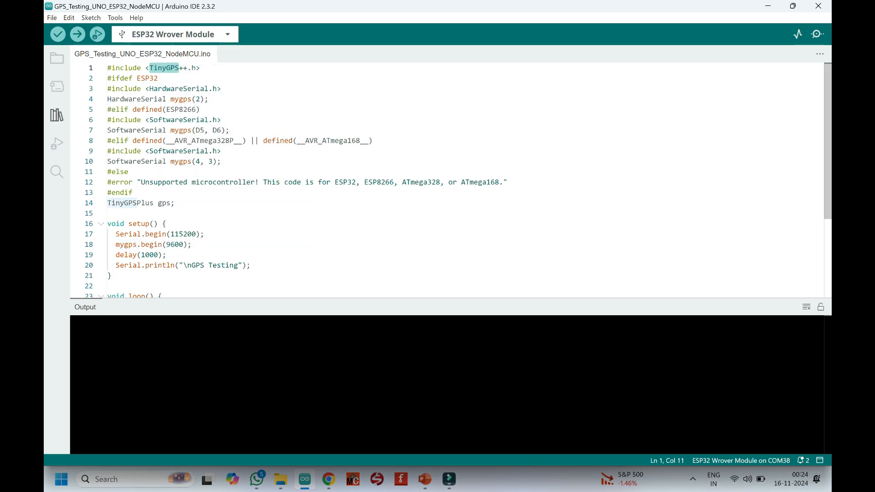
pyautogui.click(57, 115)
pyautogui.write('TinyGPS')
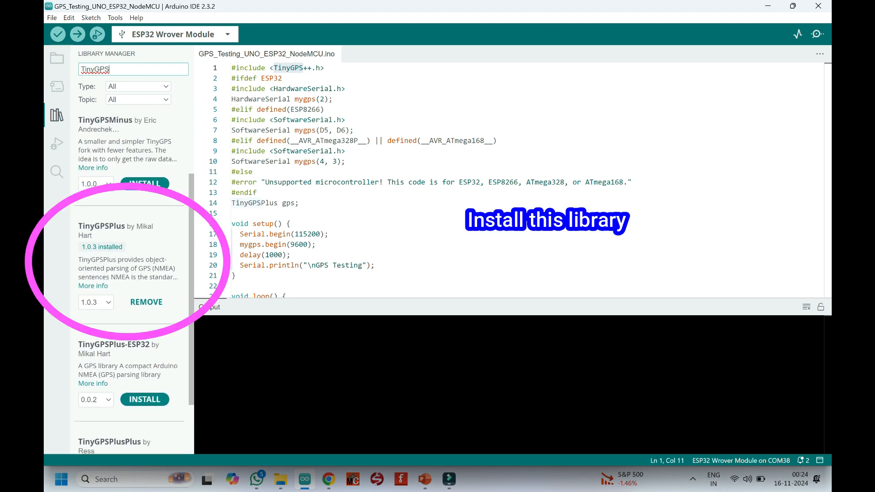
# Search boards for 'node' and select NodeMCU 1.0 (ESP-12E Module) on COM38.
pyautogui.click(174, 34)
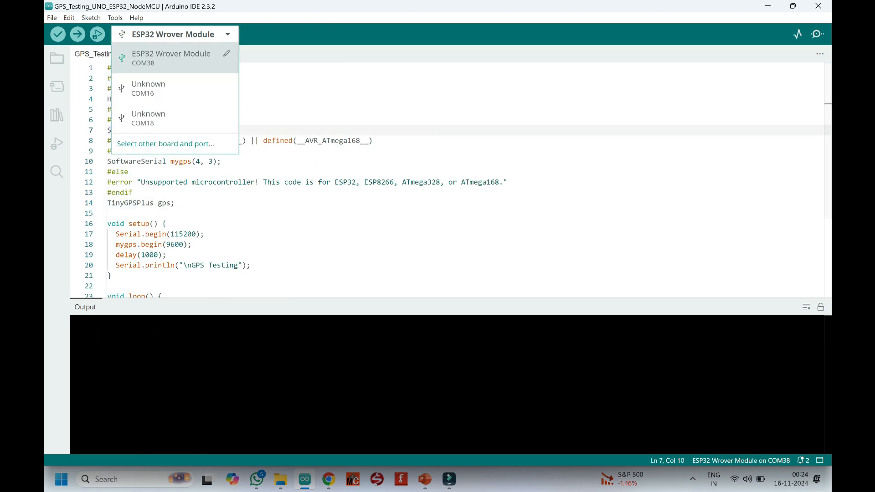
pyautogui.click(165, 143)
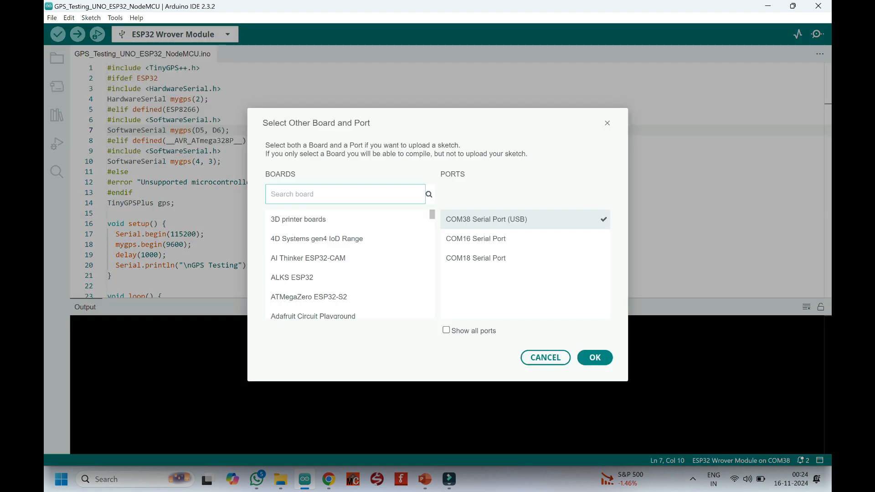
pyautogui.write('n')
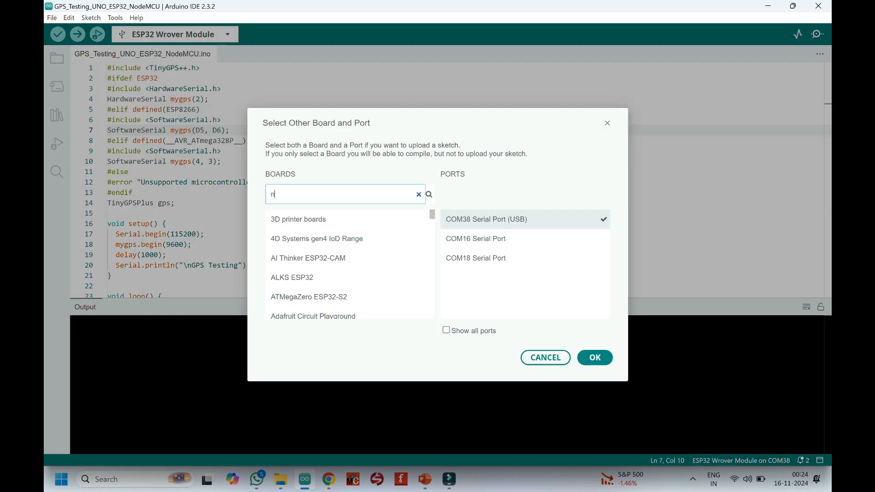
pyautogui.write('ode')
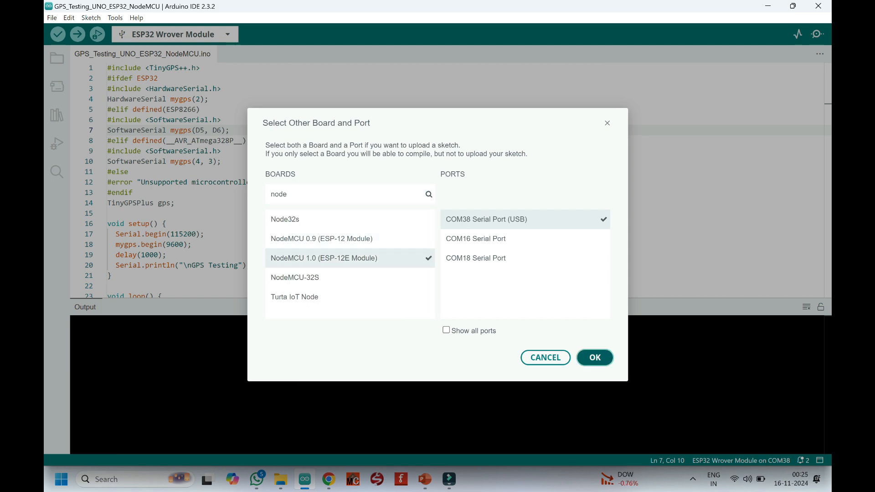
pyautogui.click(594, 357)
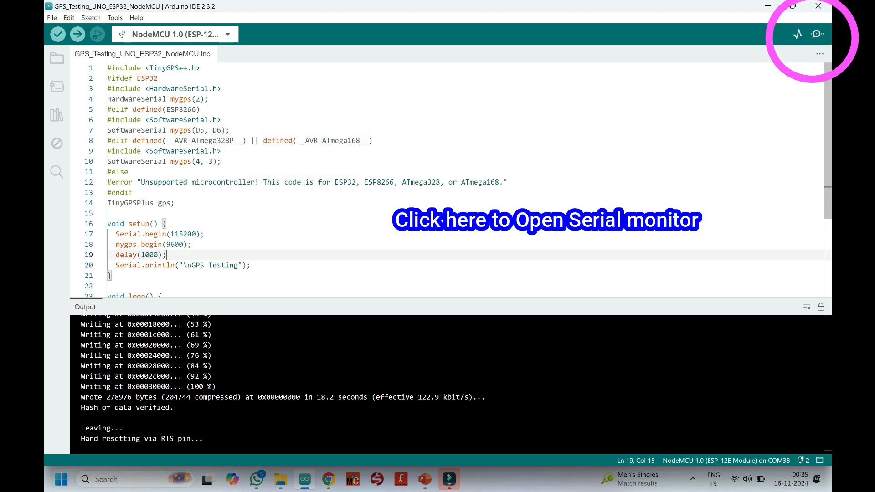
# Open the Serial Monitor at 115200 baud to view latitude and longitude output.
pyautogui.click(817, 34)
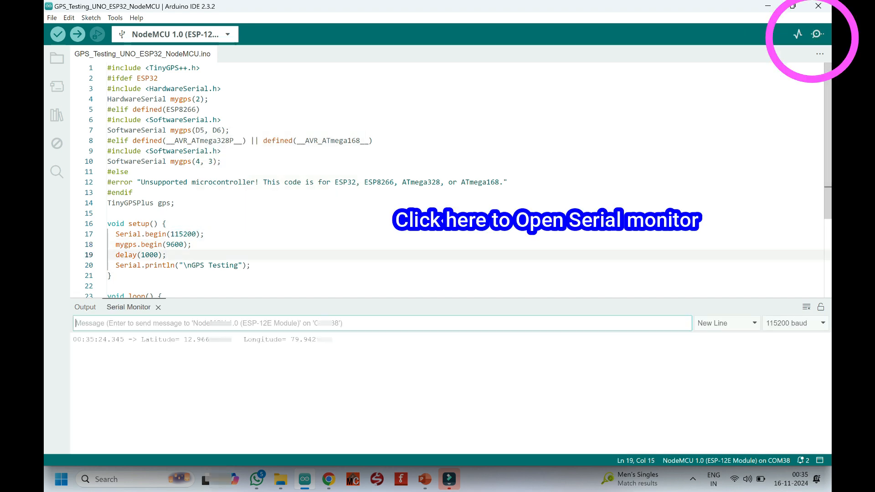